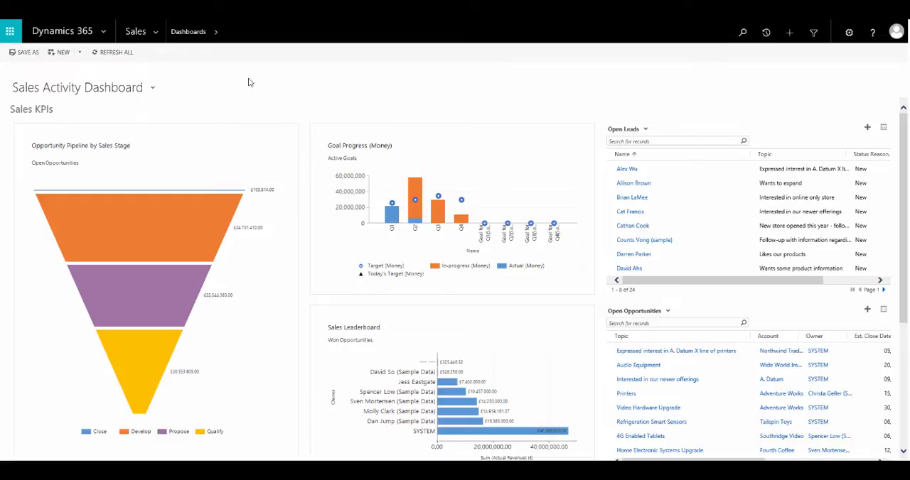
mouse_move(169, 82)
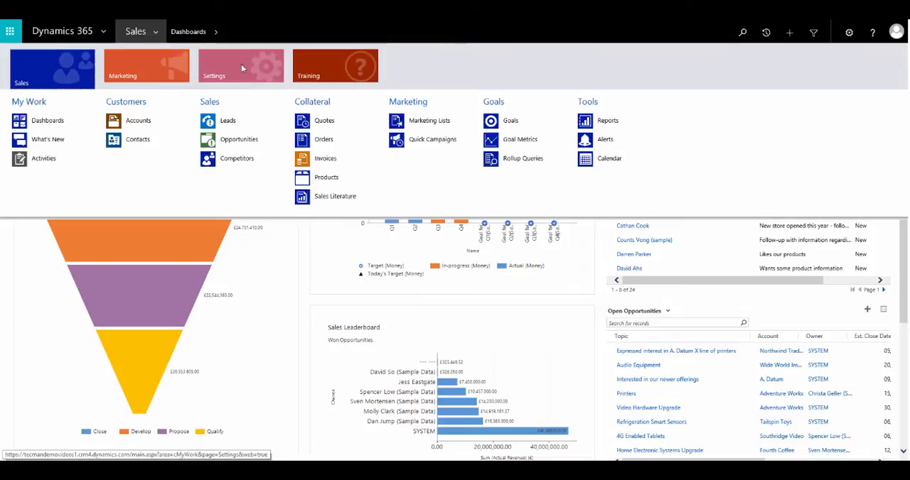
Go to Settings > Customizations and launch Customize the System.
click(240, 68)
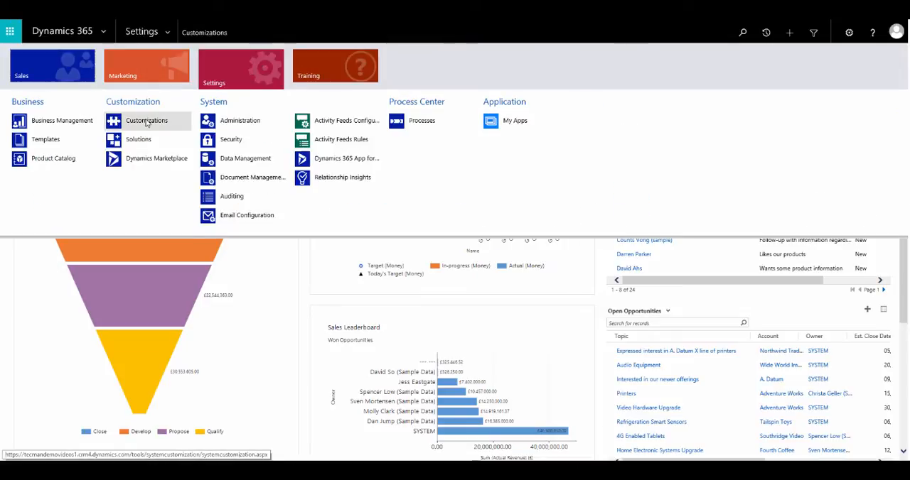
click(146, 119)
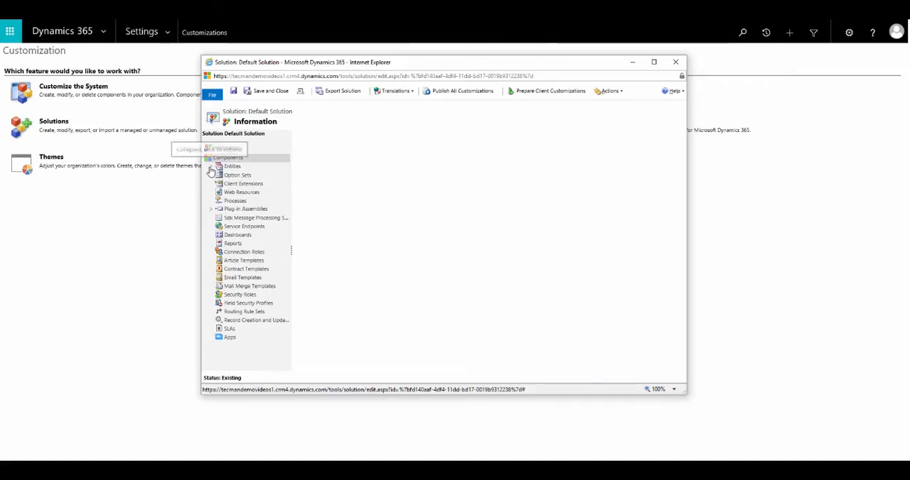
Under Entities > Lead, start a new business rule from the Business Rules list.
click(219, 166)
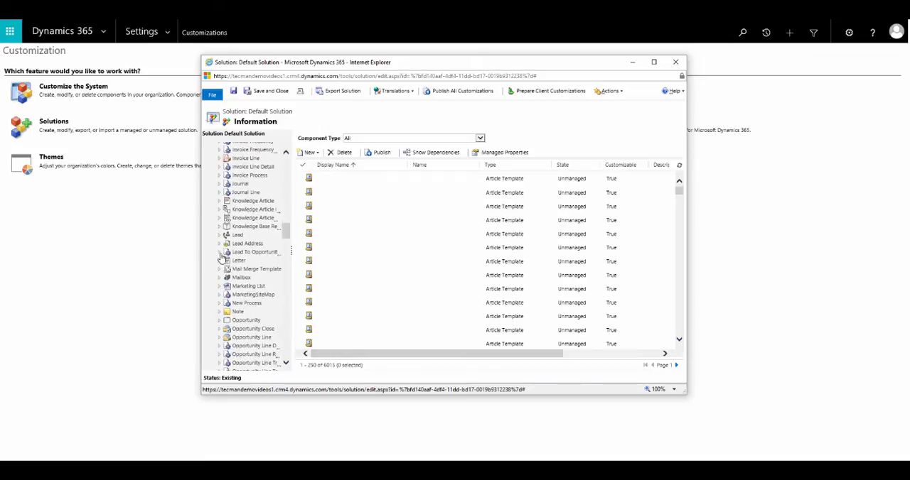
click(221, 247)
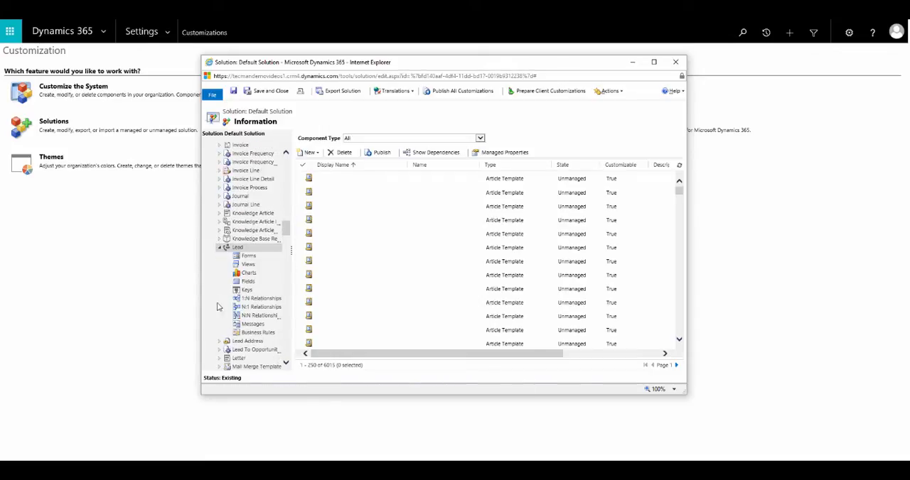
click(259, 332)
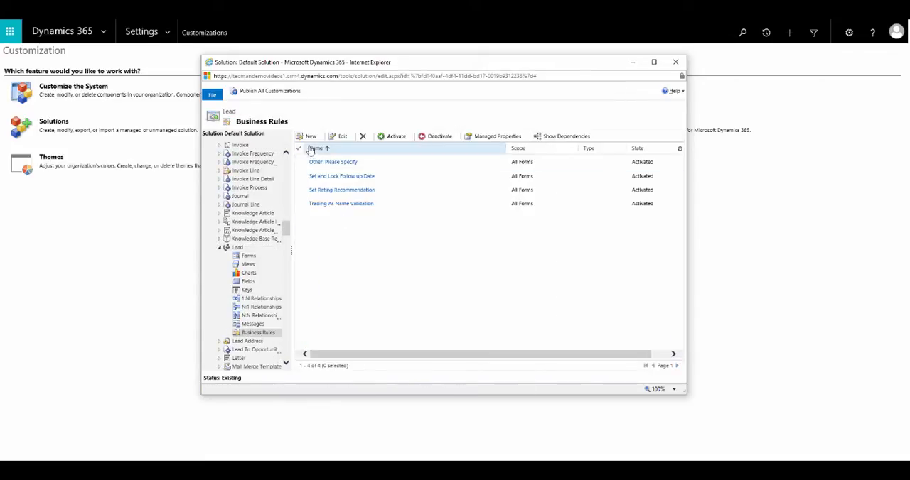
click(307, 137)
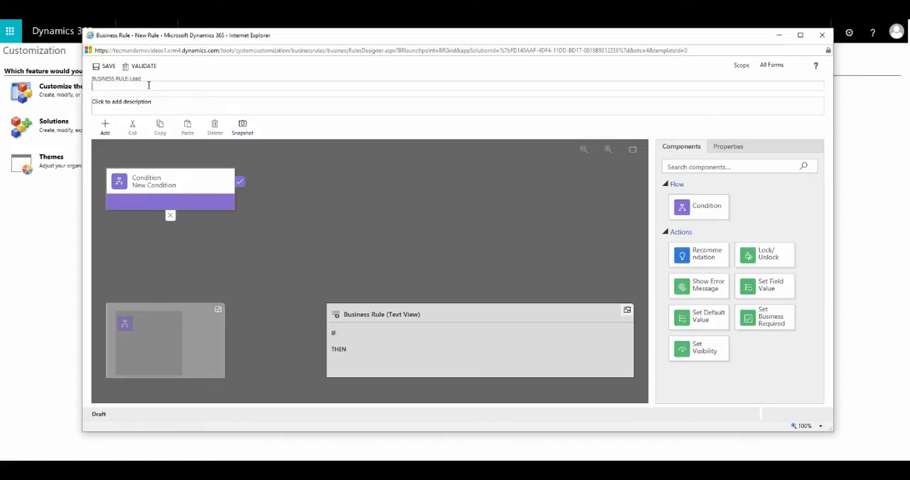
Name the rule 'Recommend Lead Rating' and select its first condition.
text(Recommend l)
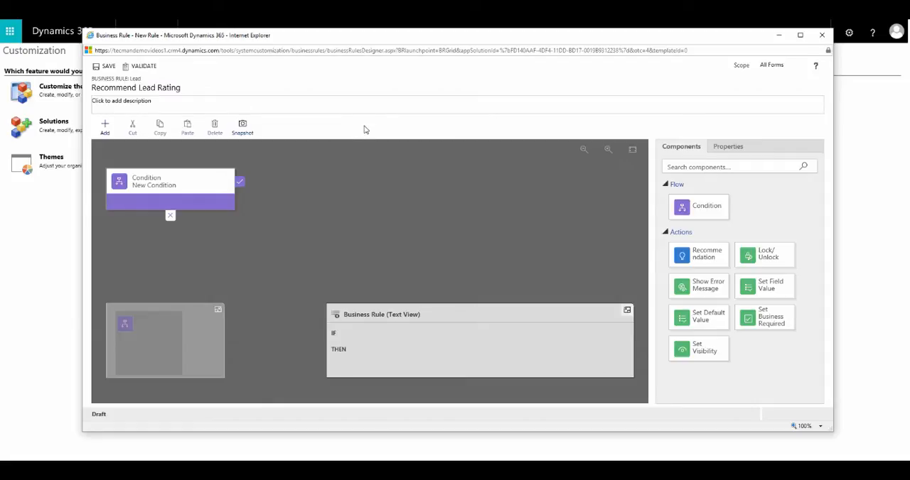
click(171, 182)
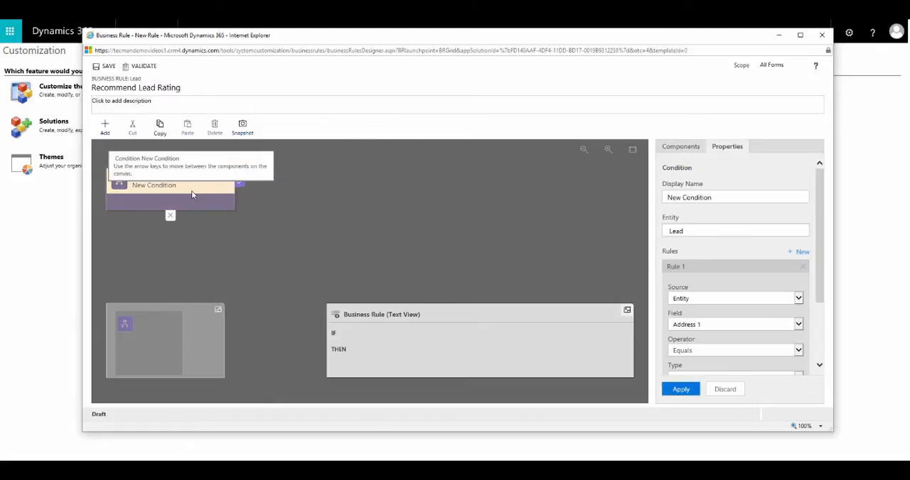
mouse_move(220, 199)
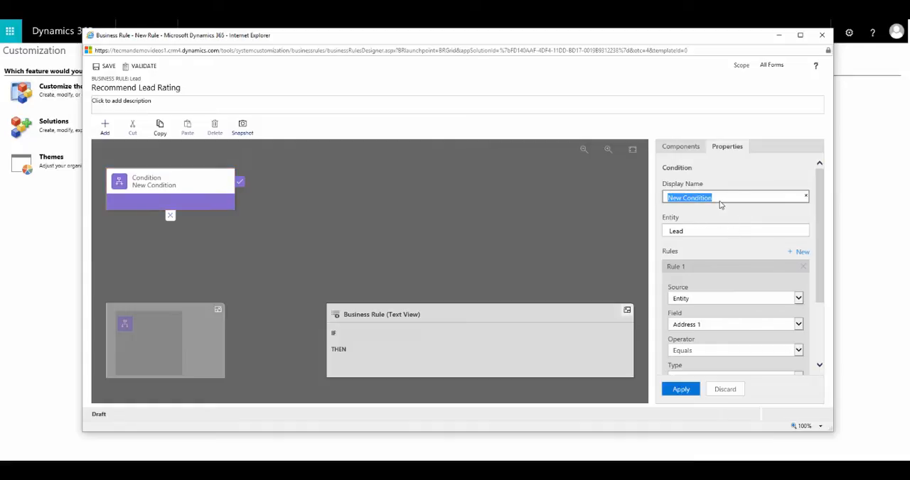
Give the condition the display name 'Source is incoming enquiry'.
text(Sour)
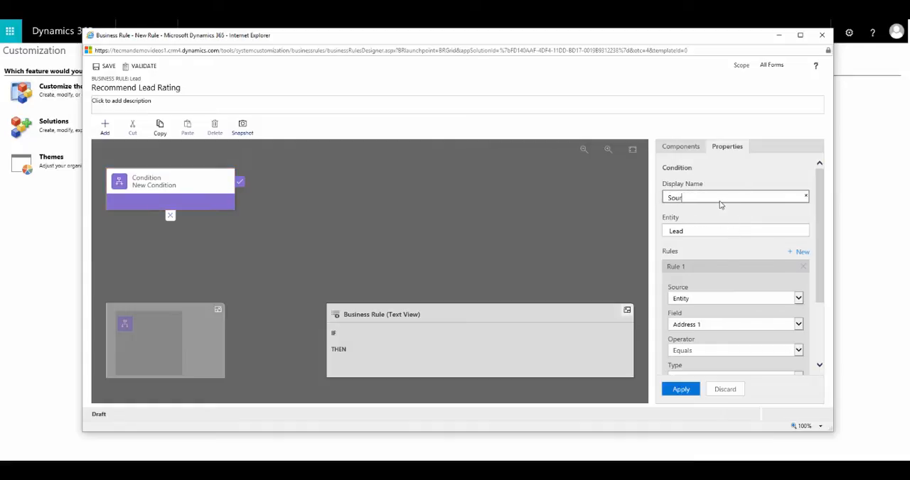
text(Source is incoming enquiry)
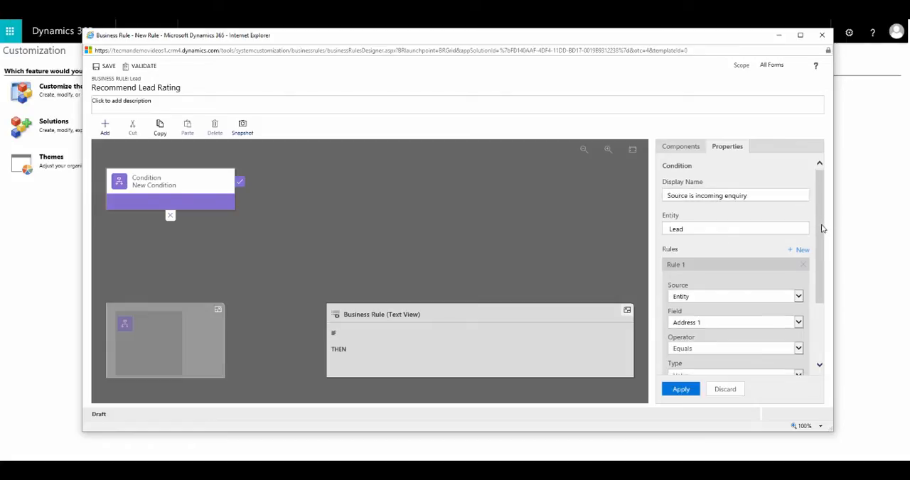
Set the condition to Lead Source Equals Incoming Phone Call and apply it.
scroll(down, 3)
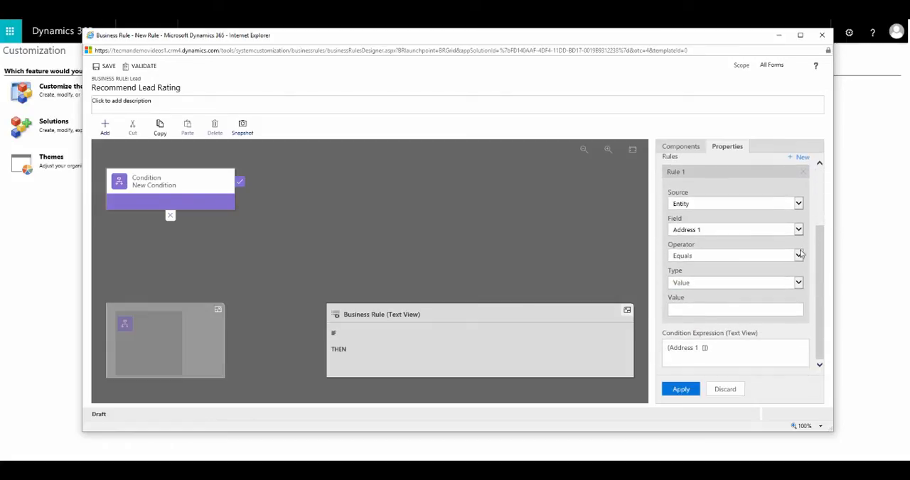
click(799, 230)
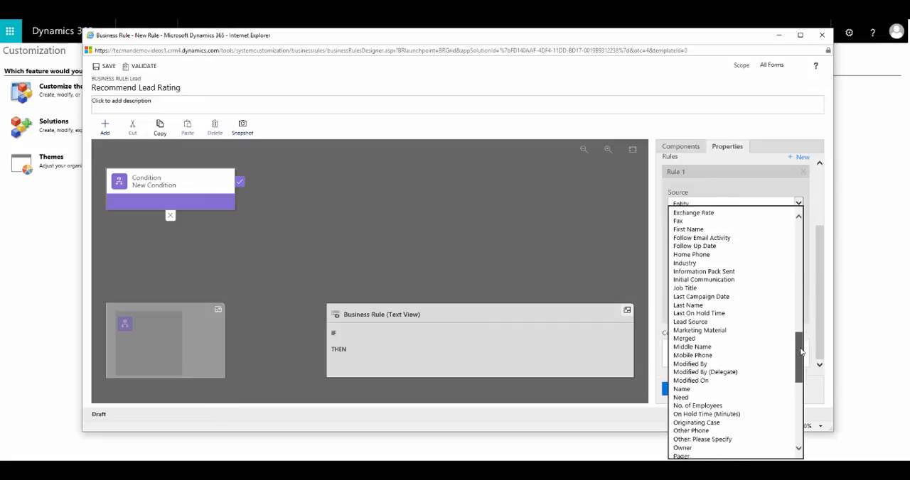
click(689, 321)
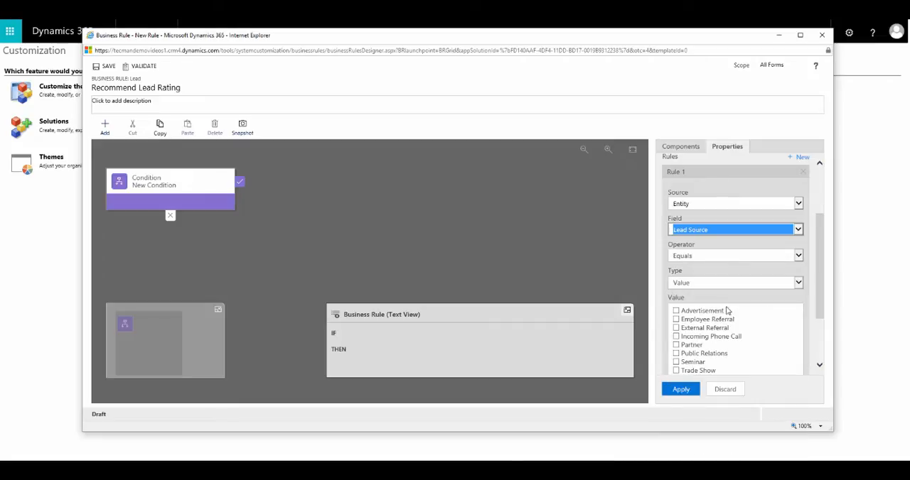
scroll(down, 3)
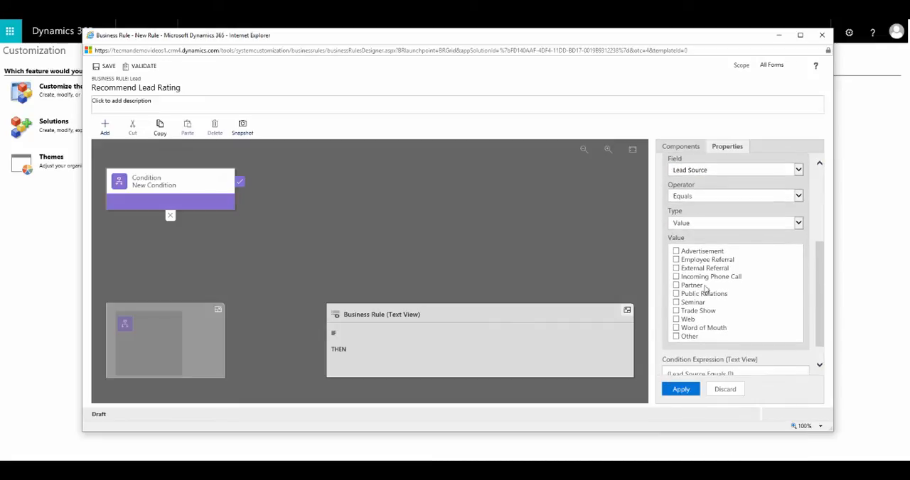
click(676, 275)
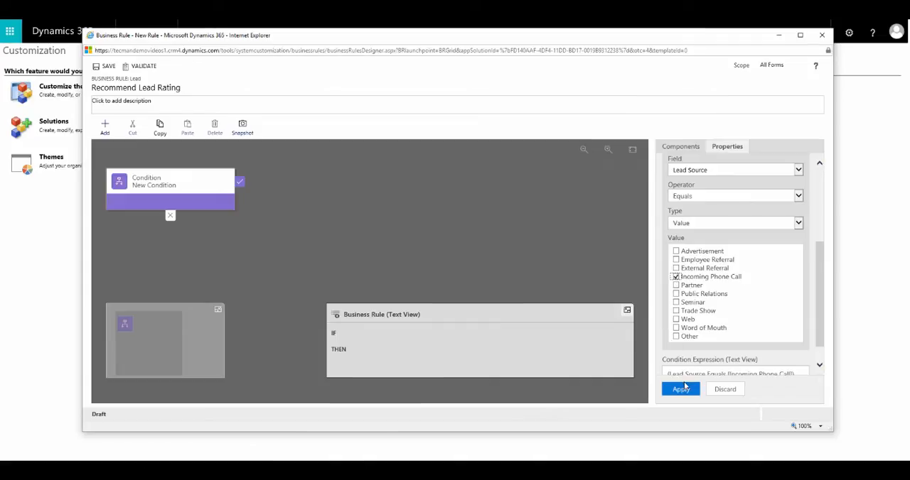
click(680, 390)
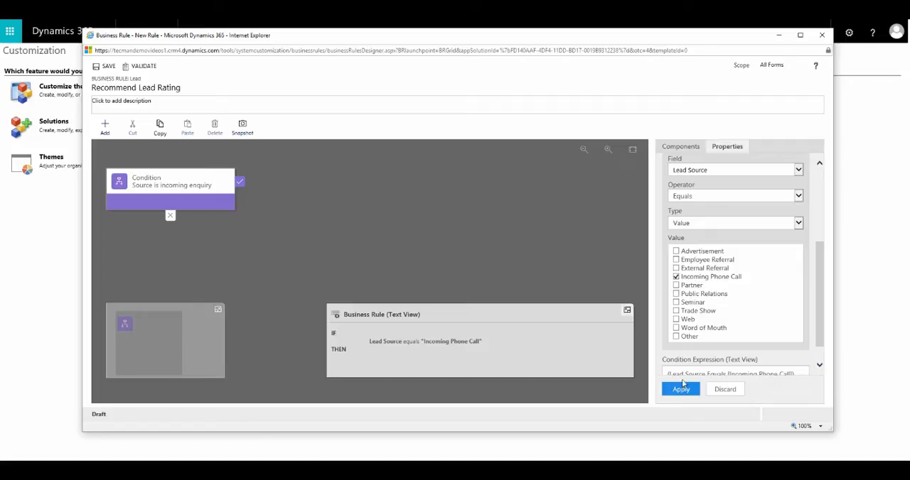
click(680, 147)
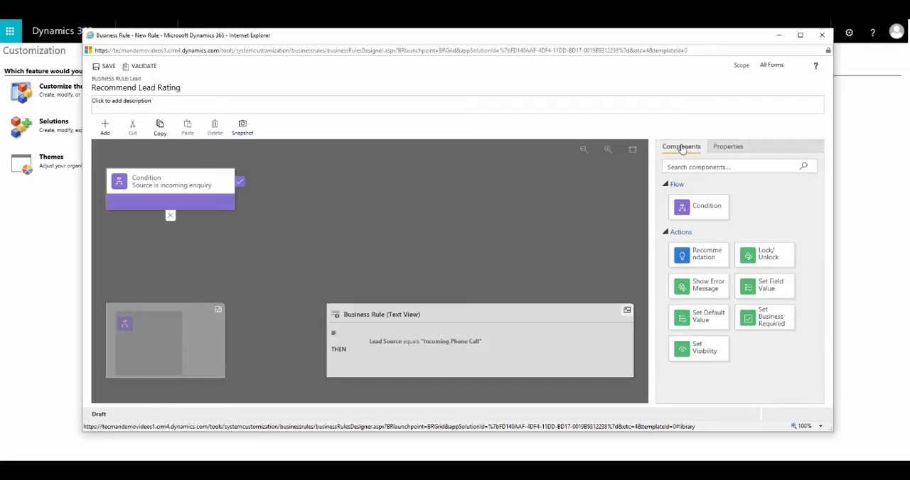
mouse_move(718, 351)
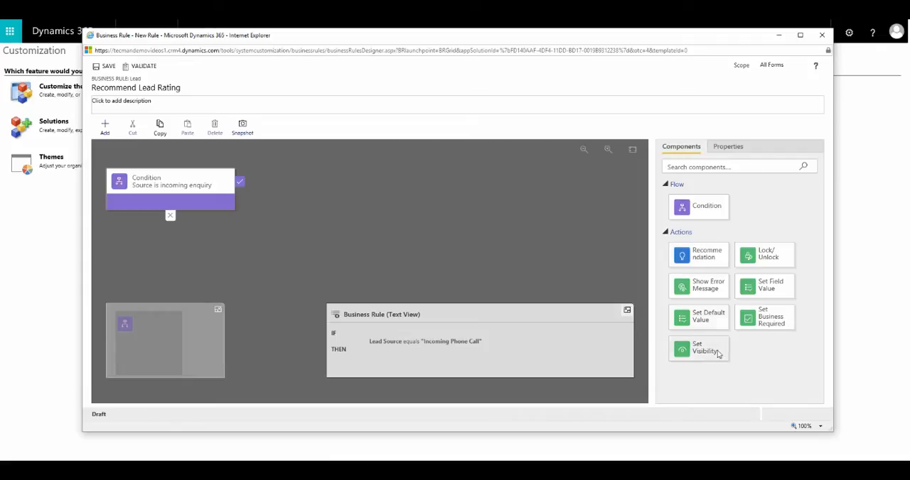
mouse_move(781, 377)
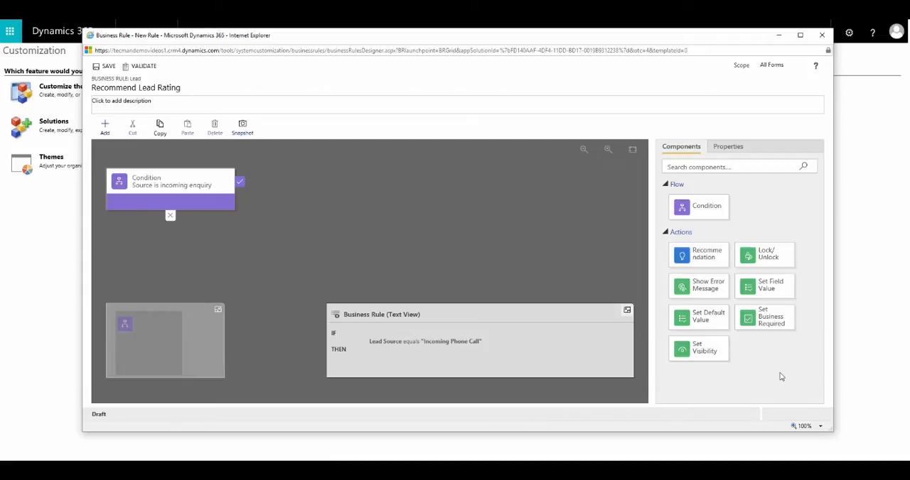
mouse_move(700, 254)
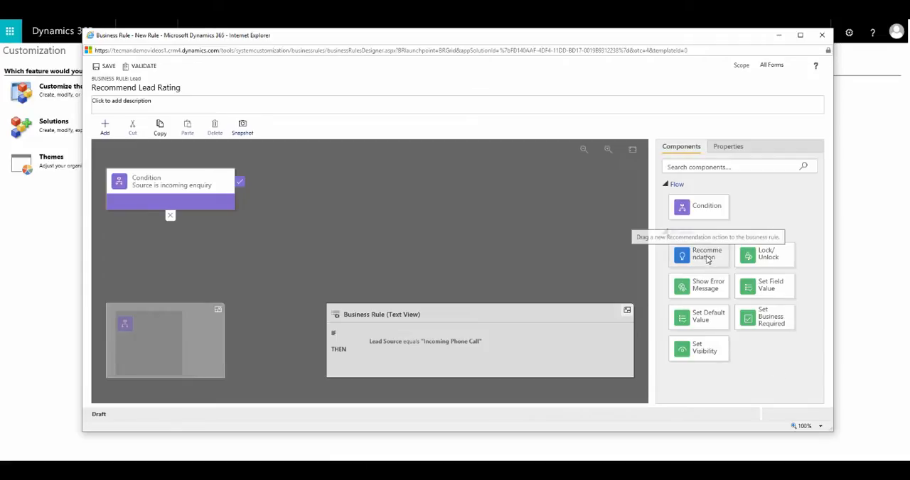
Drag a Recommendation component onto the condition's true branch.
drag(697, 254, 284, 180)
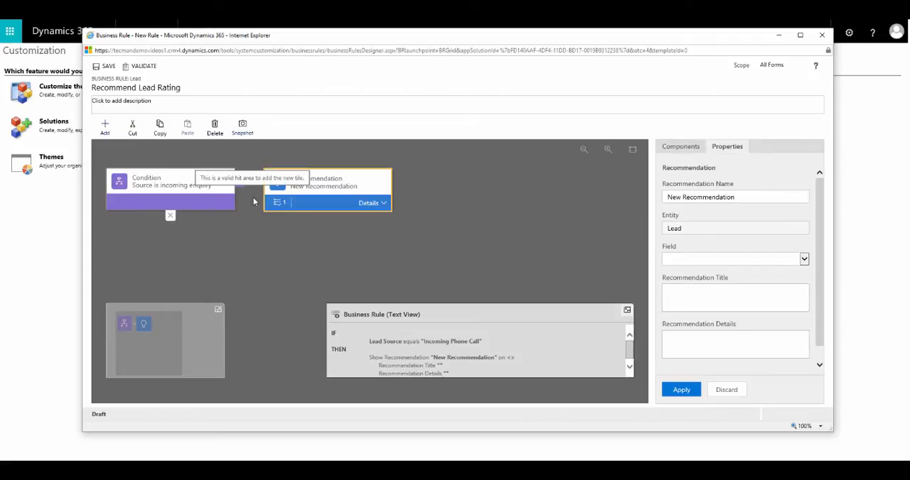
mouse_move(384, 261)
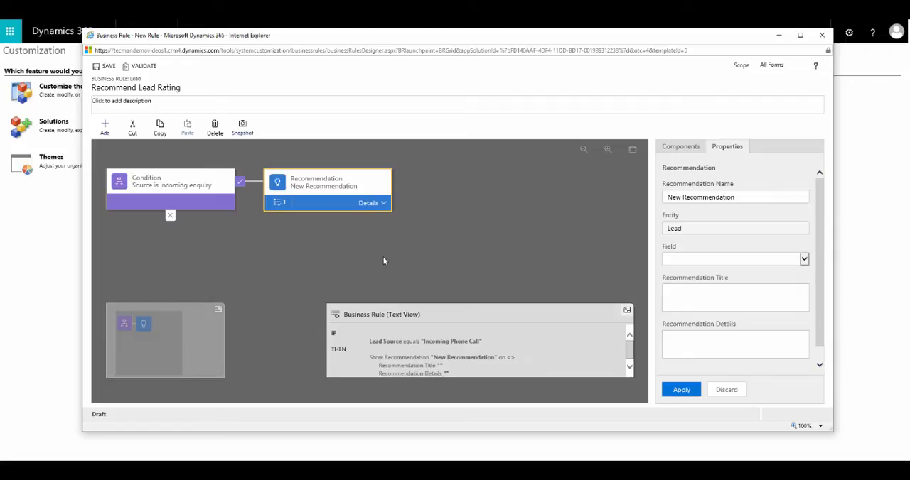
mouse_move(612, 215)
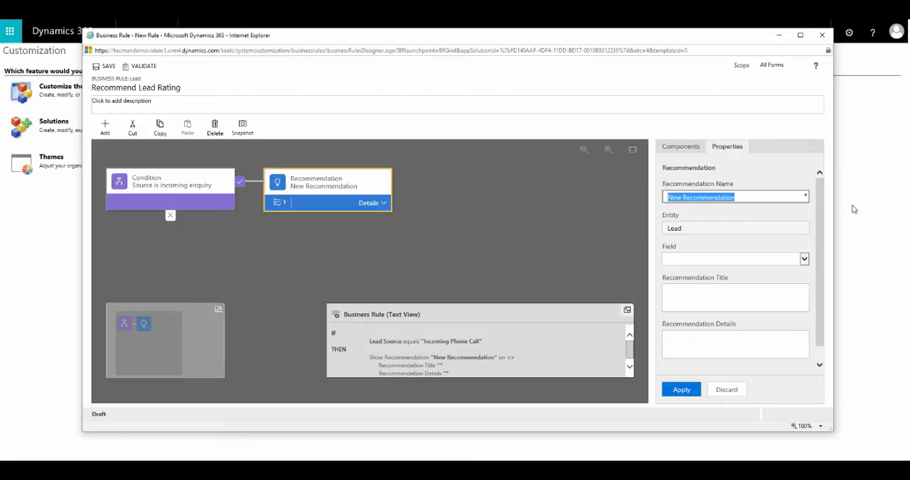
Set name and title to 'Lead Rating' with details on hot ratings for incoming enquiries, and apply.
text(Lea)
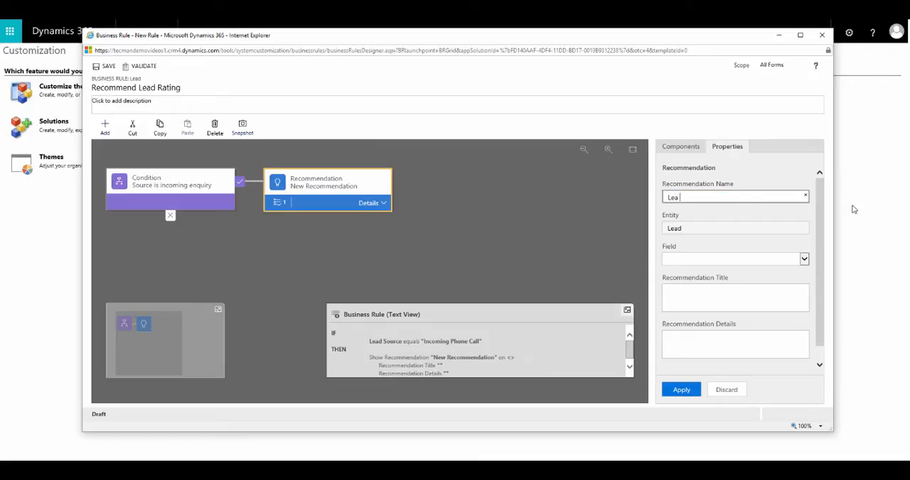
text(Lead Rat)
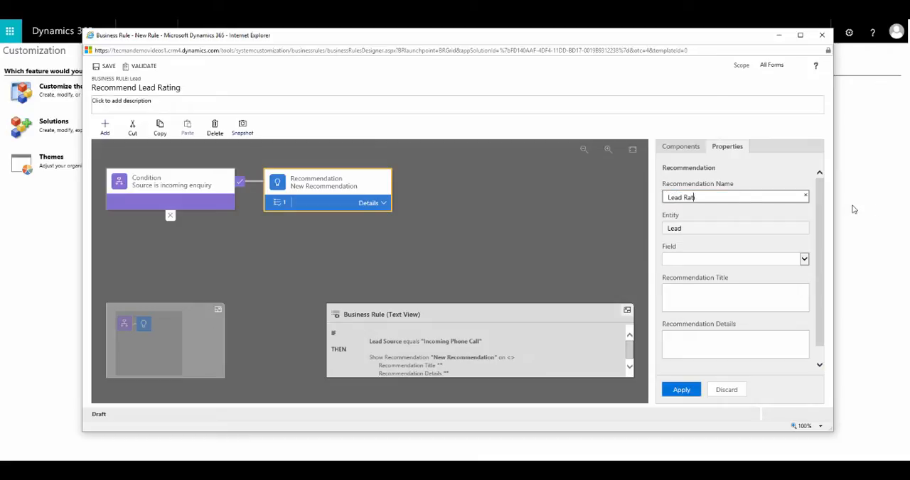
text(ing)
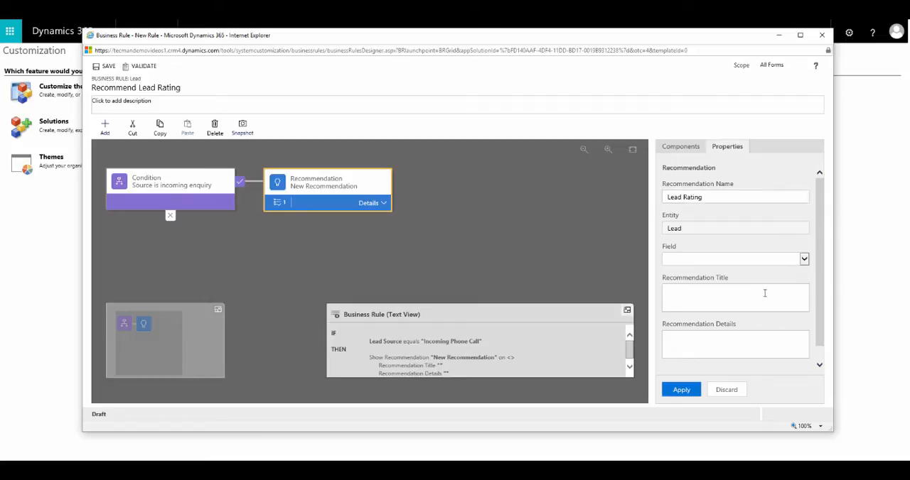
click(735, 344)
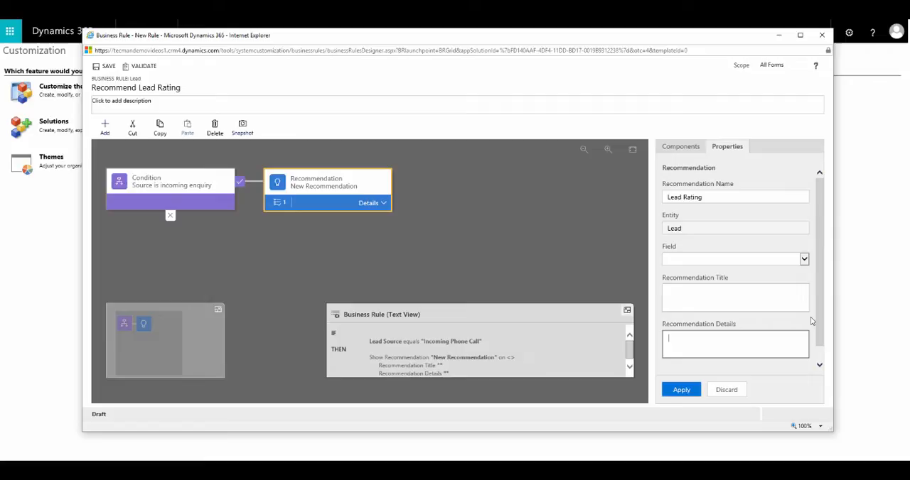
text(We usually set rating to hot)
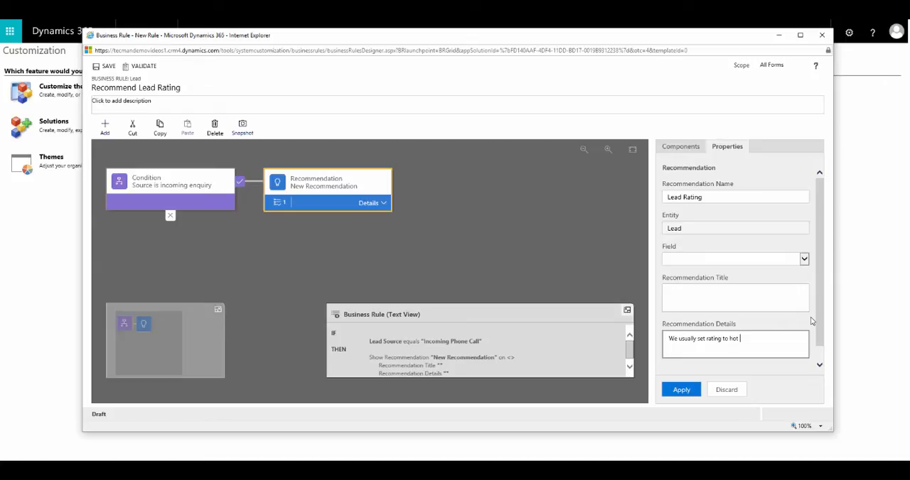
text(if le)
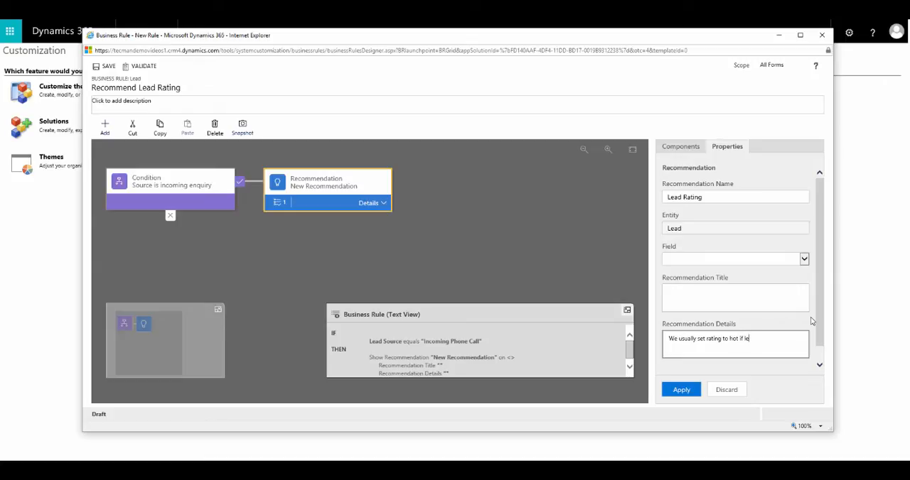
text(lead source if)
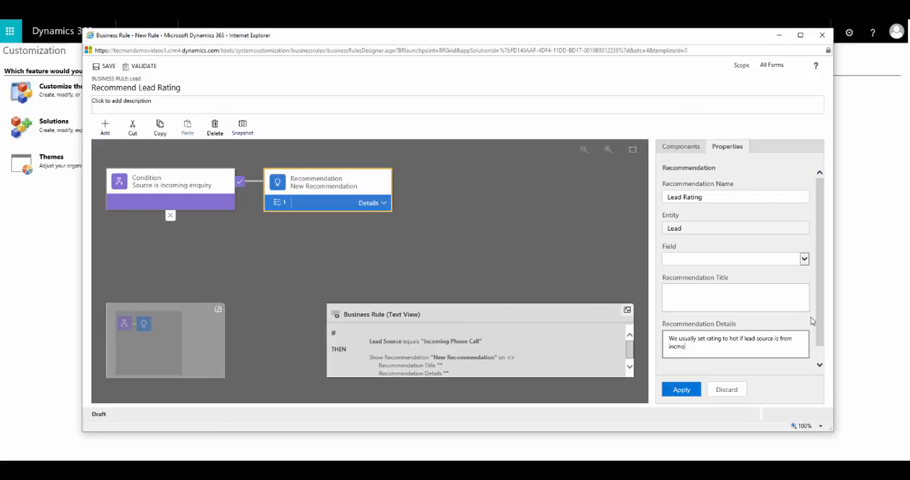
text(incoming enquiry)
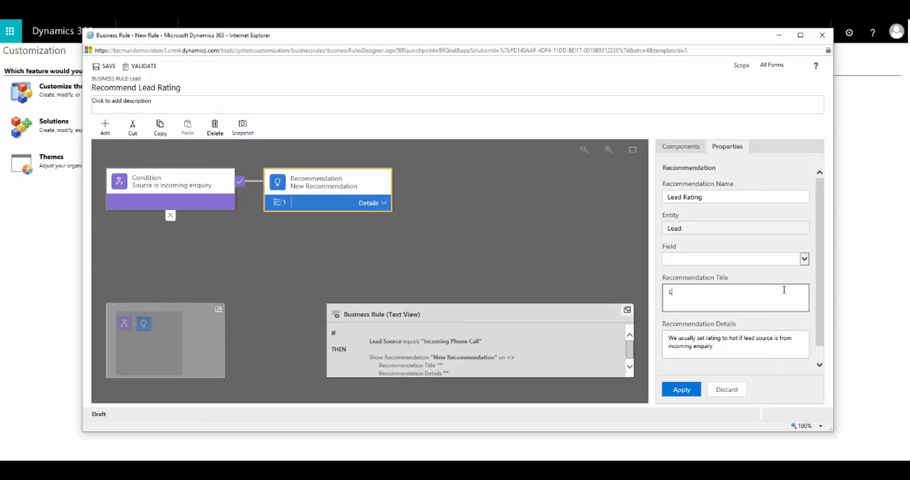
text(Lead Rating)
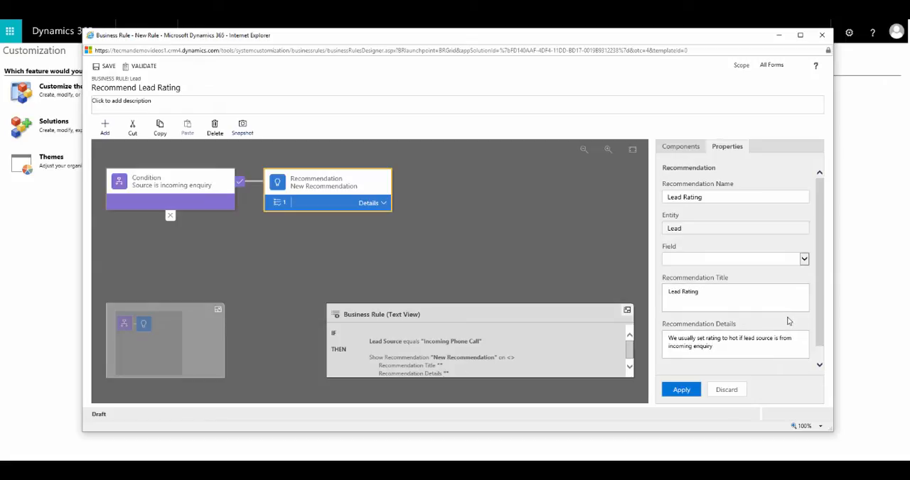
mouse_move(693, 375)
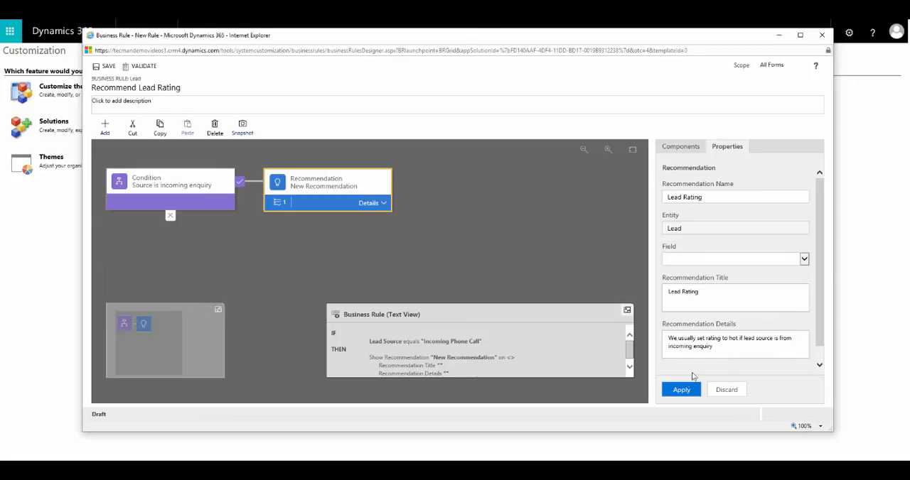
click(679, 390)
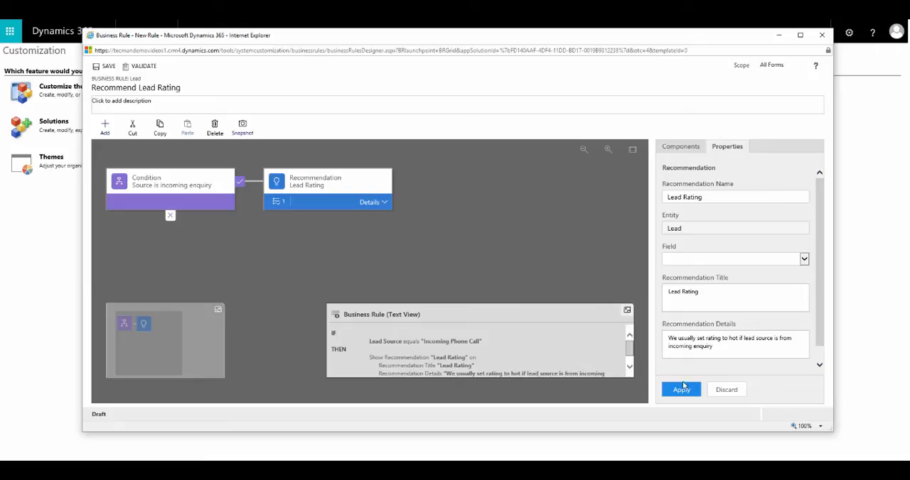
In the recommendation's new action, set the Rating field to the value Hot.
click(369, 202)
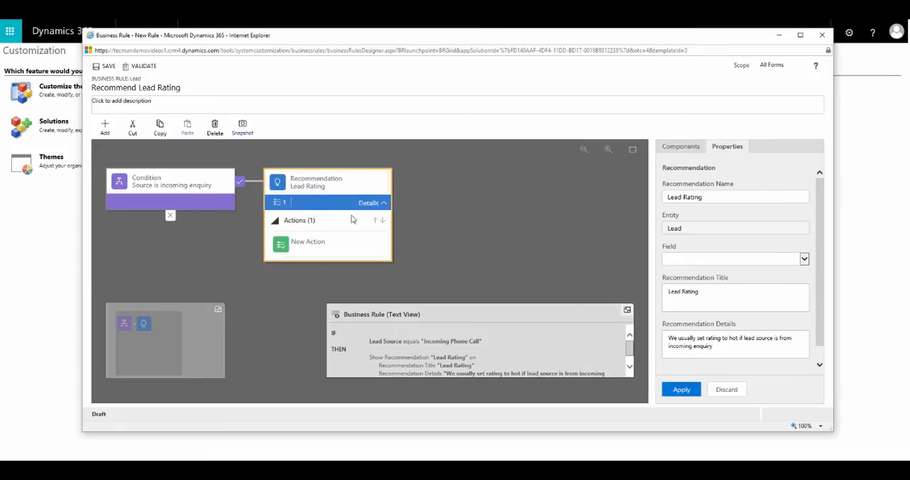
mouse_move(307, 245)
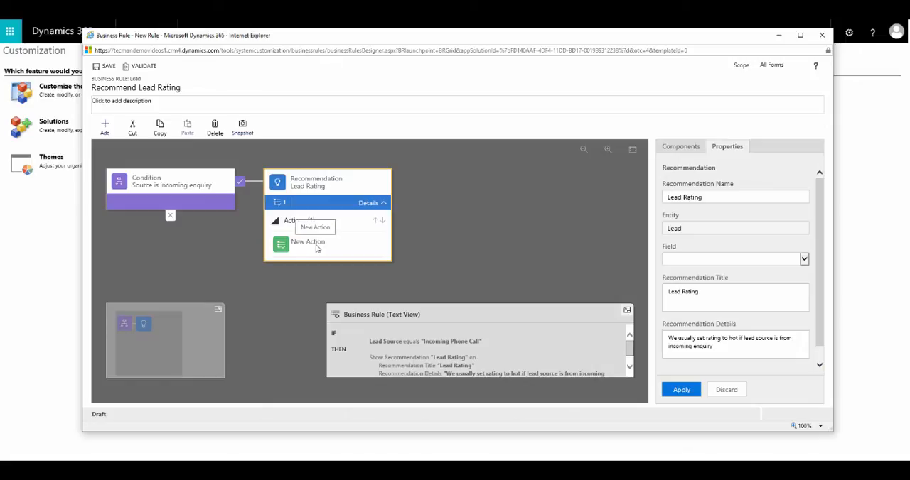
click(327, 245)
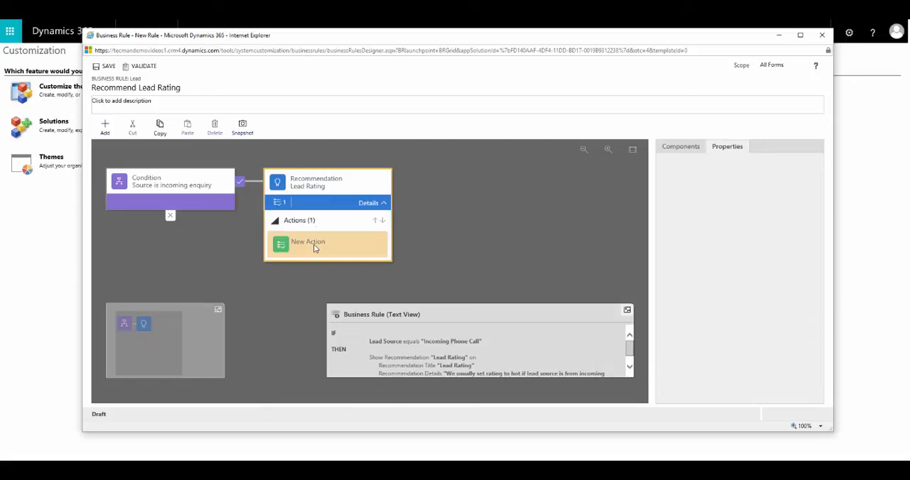
click(307, 245)
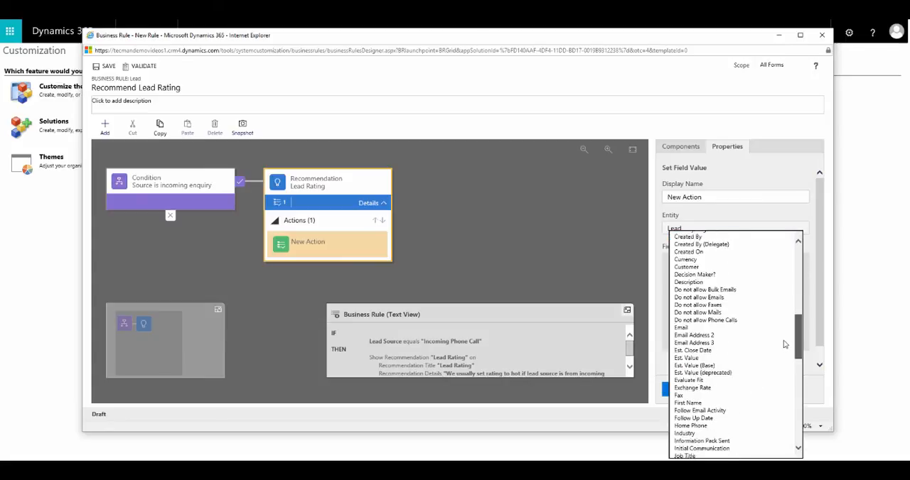
scroll(down, 3)
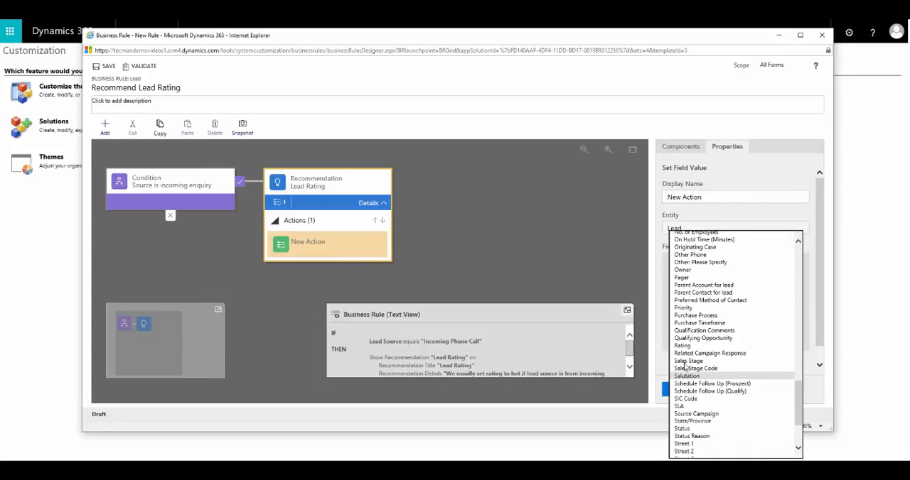
click(682, 345)
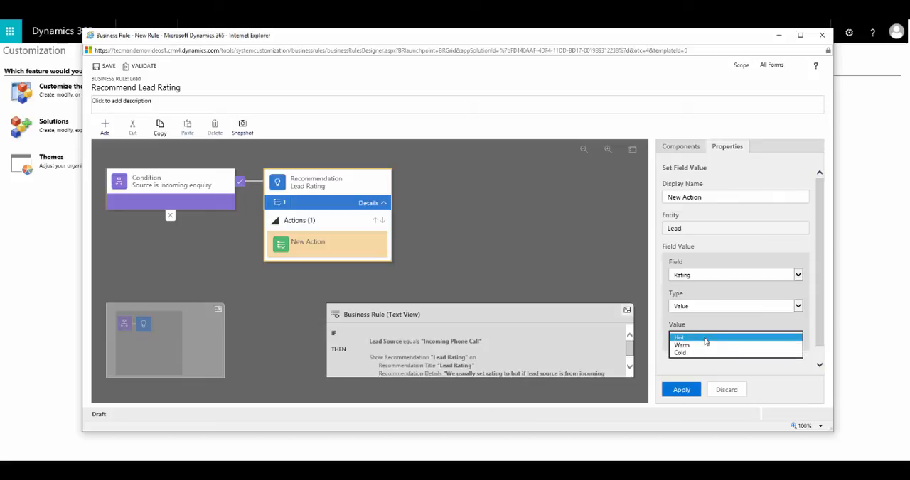
click(680, 338)
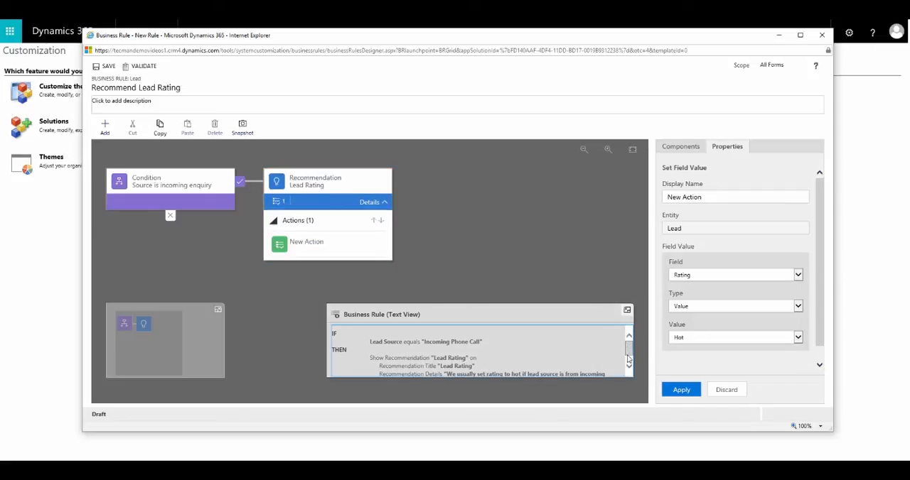
mouse_move(747, 362)
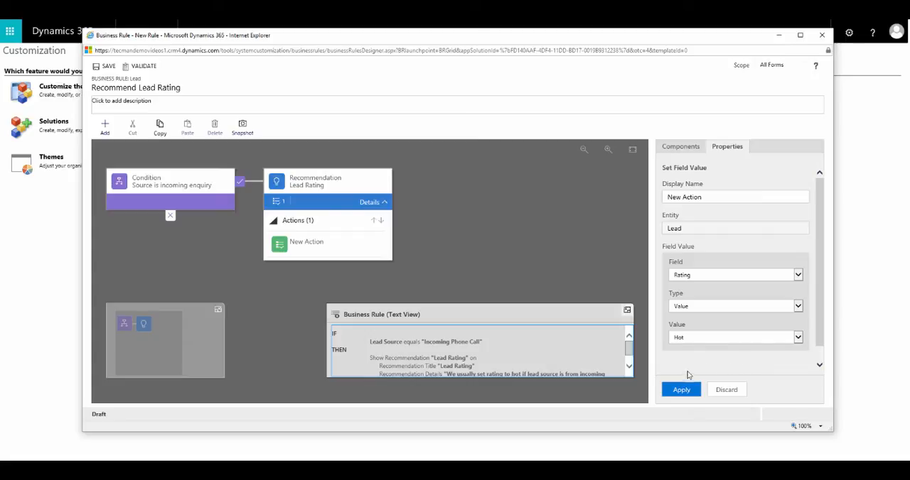
mouse_move(715, 366)
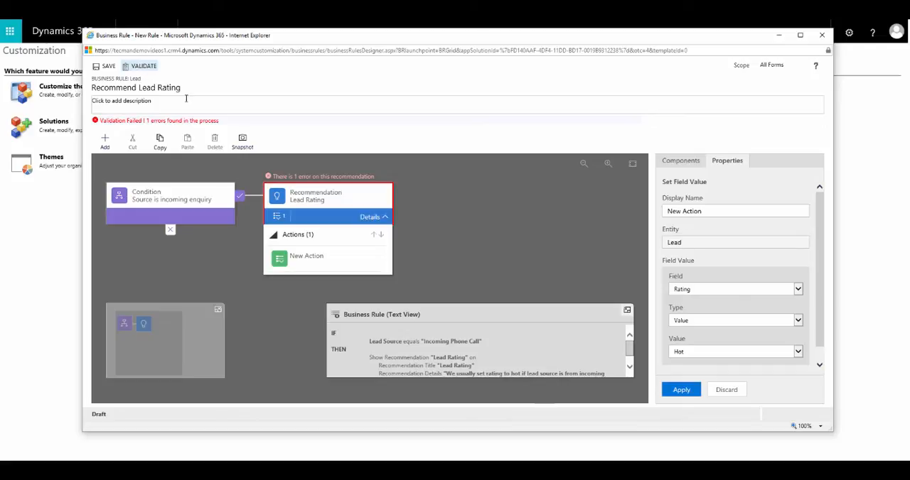
mouse_move(410, 196)
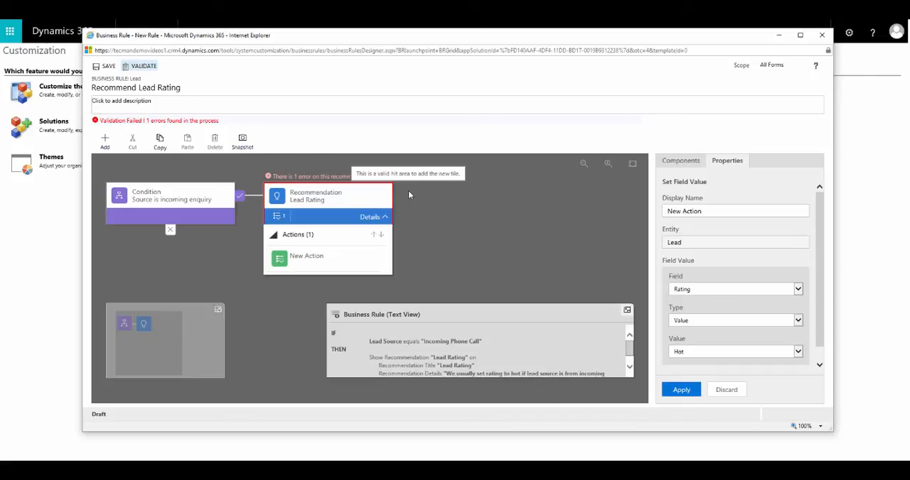
mouse_move(560, 304)
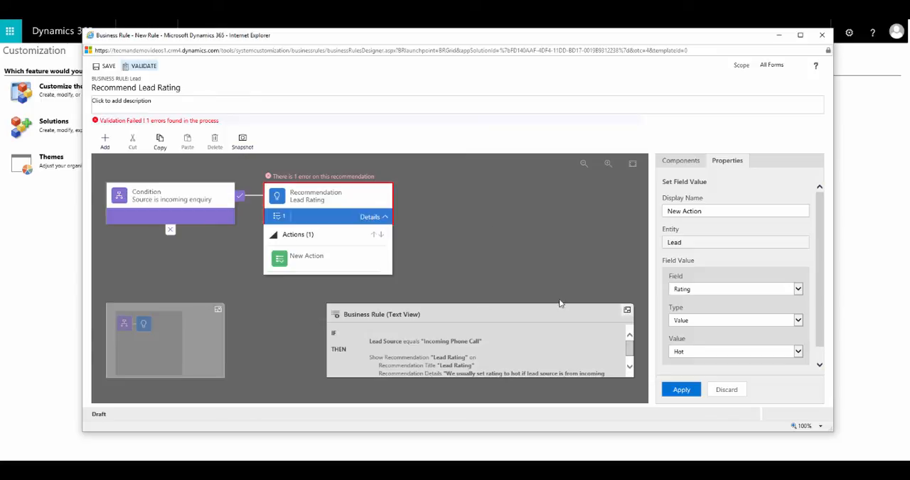
Point the recommendation itself at the Rating field so the rule validates.
click(316, 196)
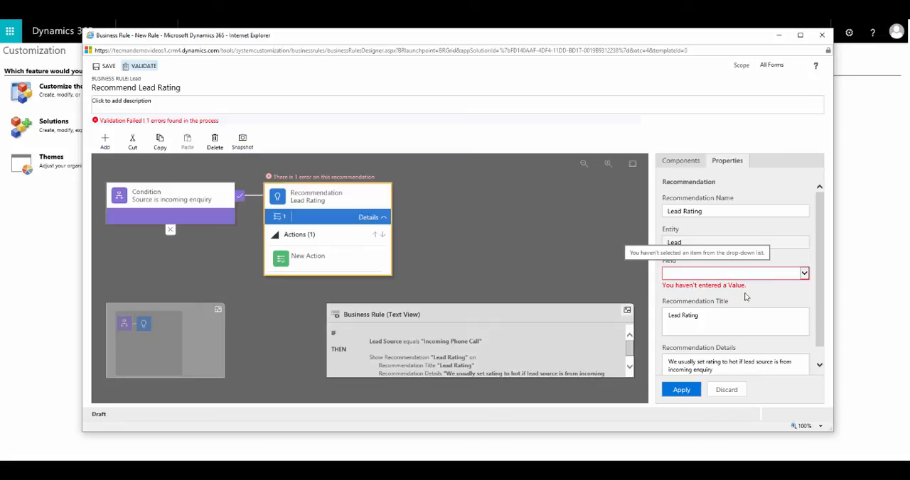
click(804, 273)
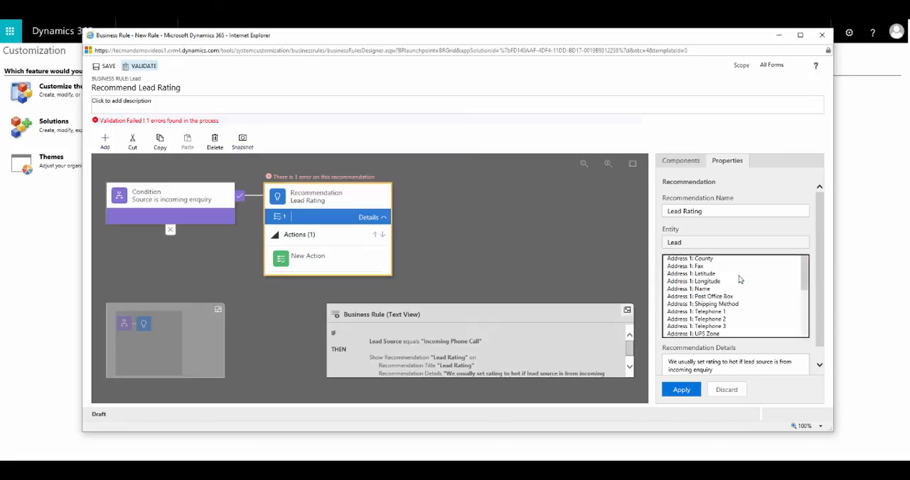
scroll(down, 3)
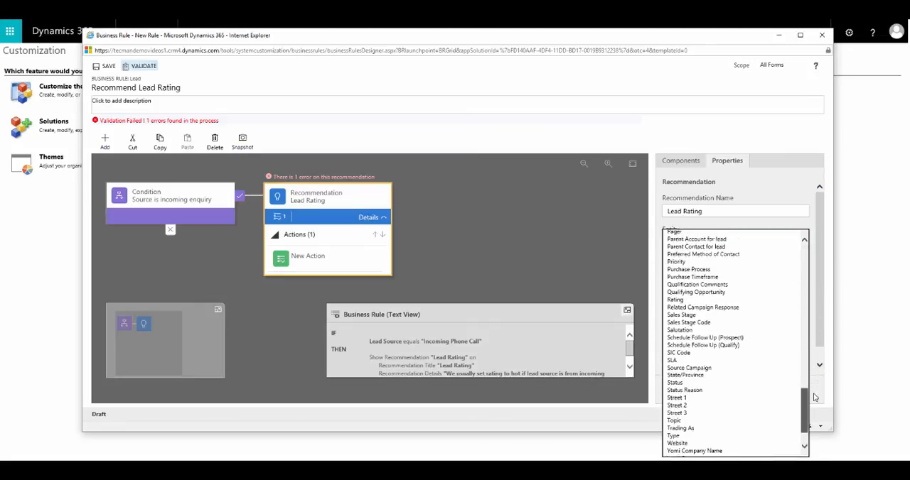
click(673, 299)
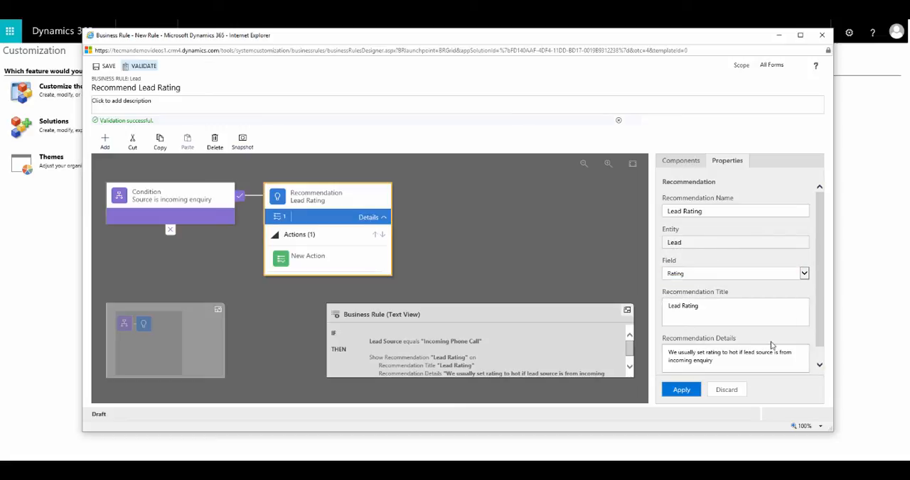
click(680, 389)
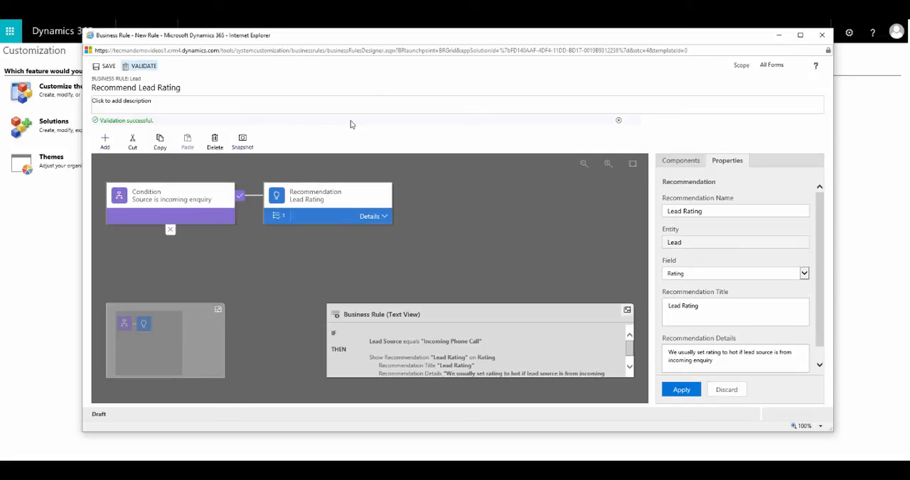
mouse_move(176, 70)
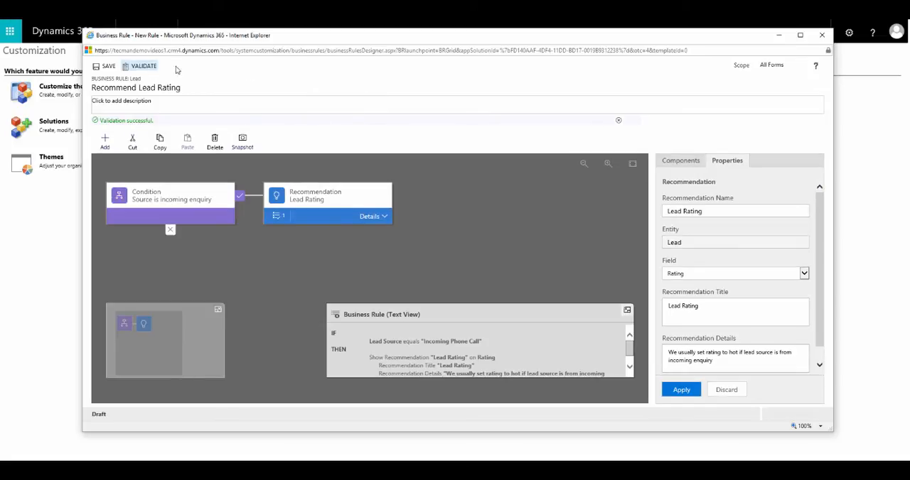
Save the rule, activate it and confirm the activation.
click(108, 66)
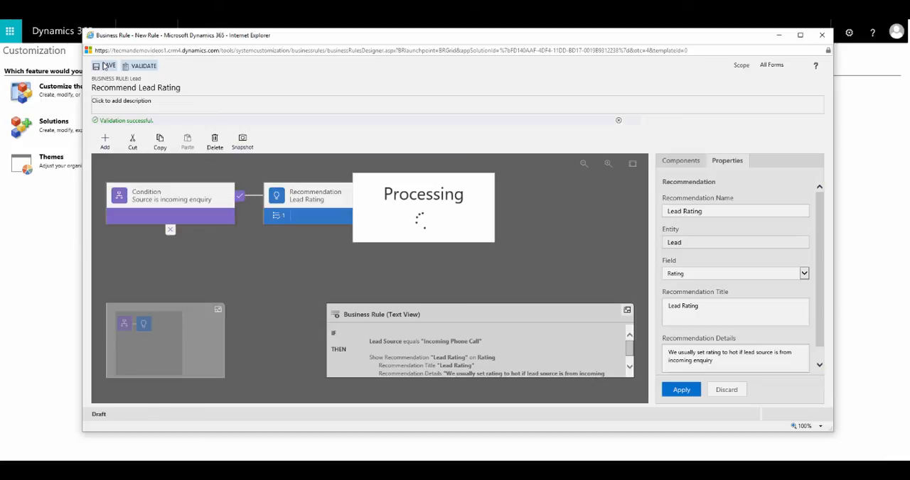
click(107, 65)
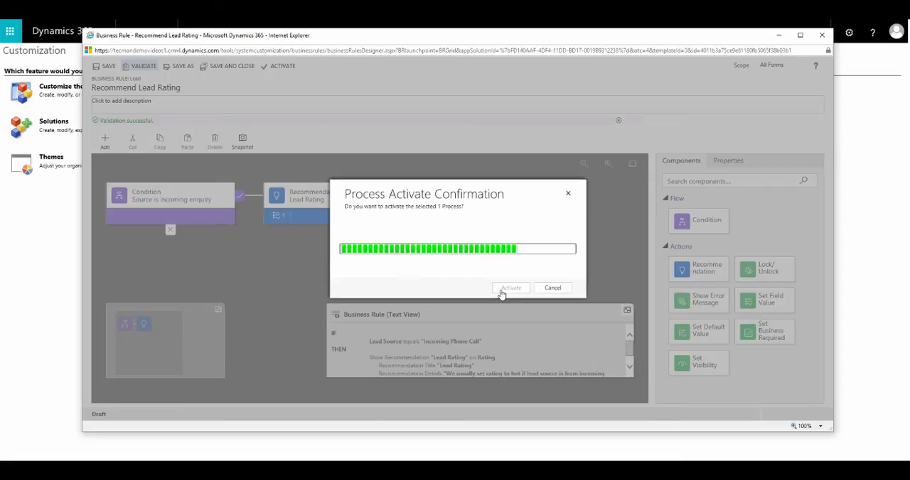
click(510, 287)
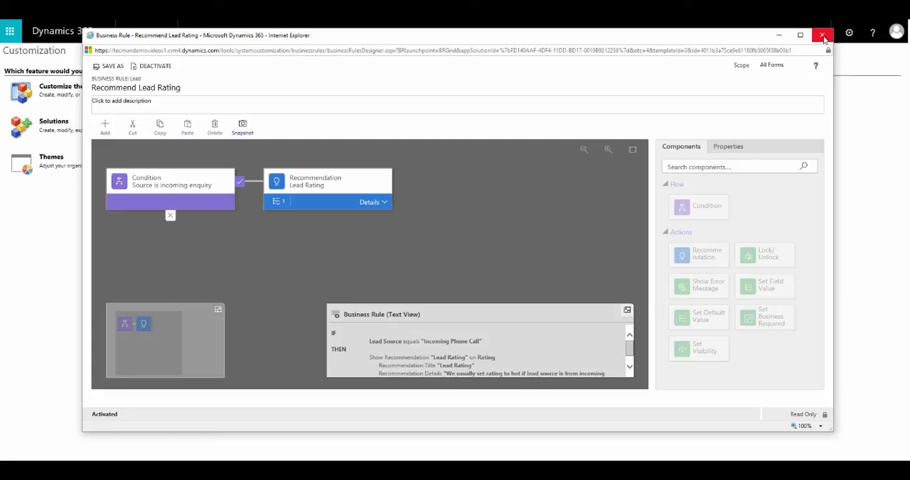
Close the rule editor and the Default Solution window to return to the dashboard.
click(821, 35)
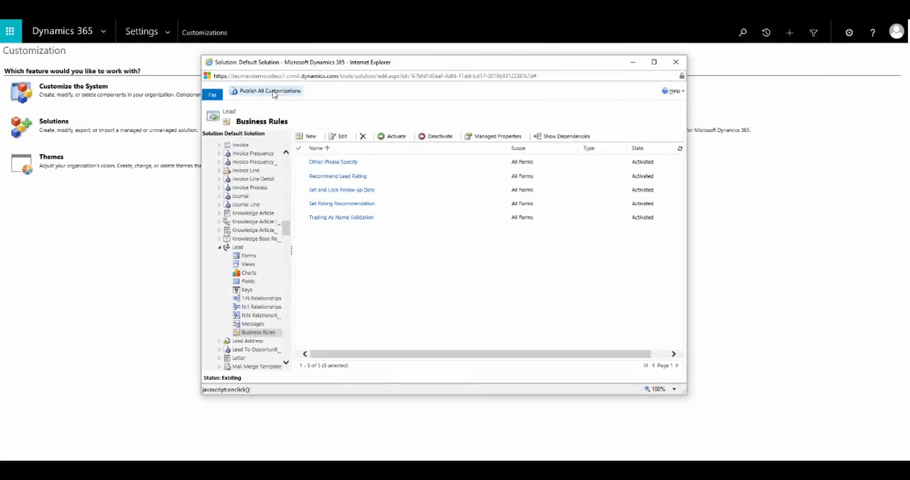
click(267, 91)
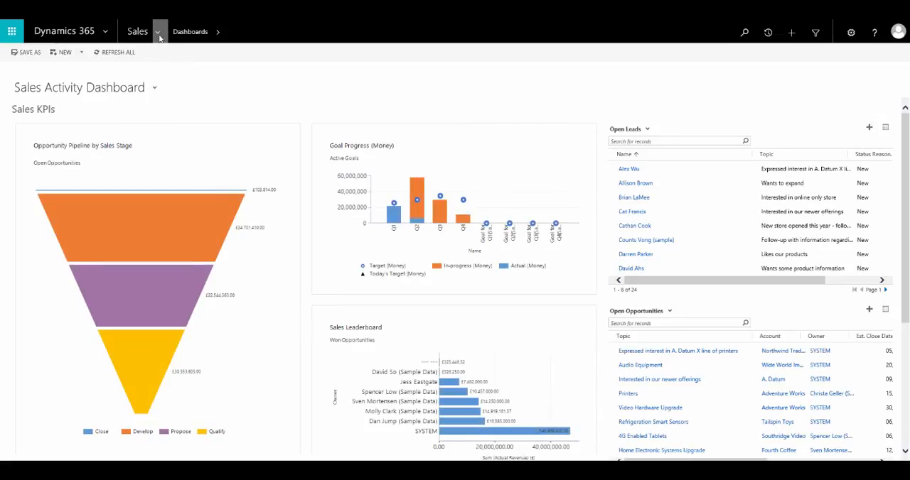
Open sample lead Susanna Stubberod from Sales > Leads and set Lead Source to Incoming Phone Call.
click(136, 31)
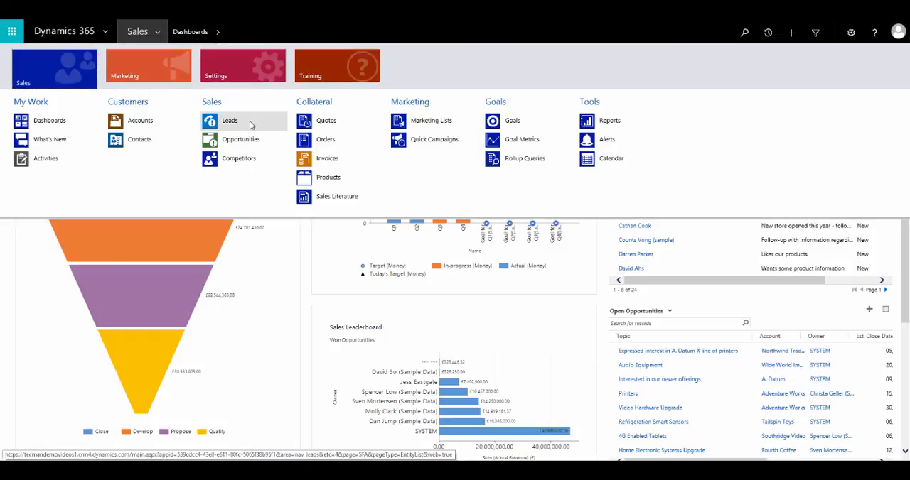
click(230, 119)
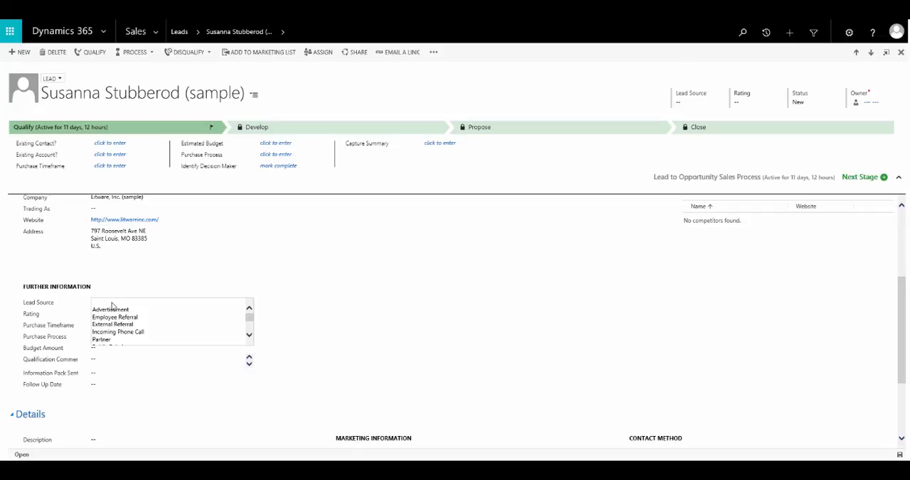
click(118, 333)
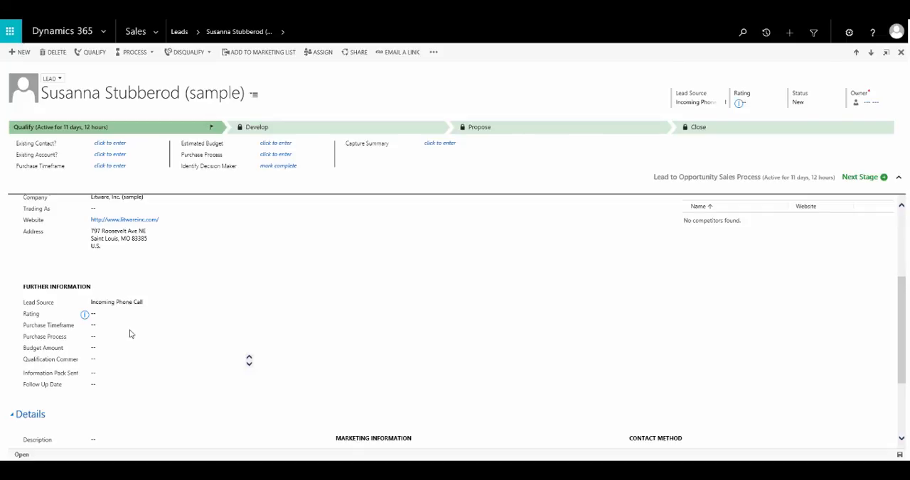
mouse_move(369, 345)
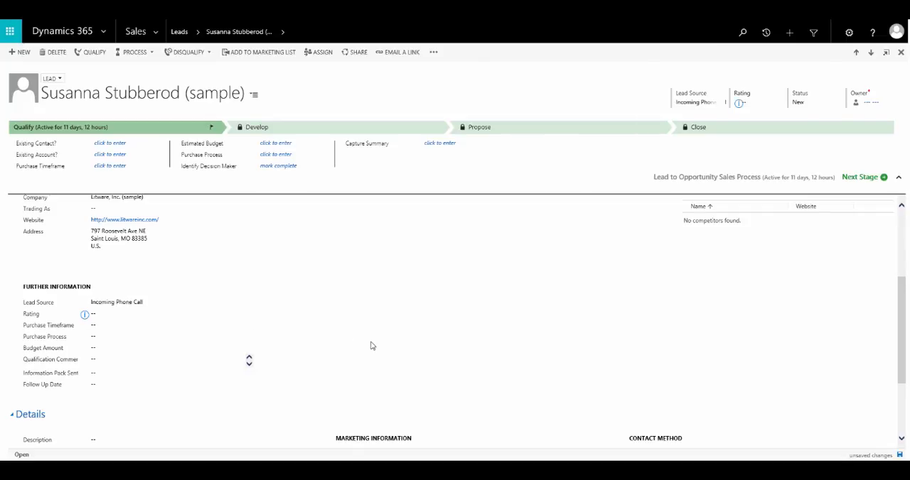
mouse_move(368, 346)
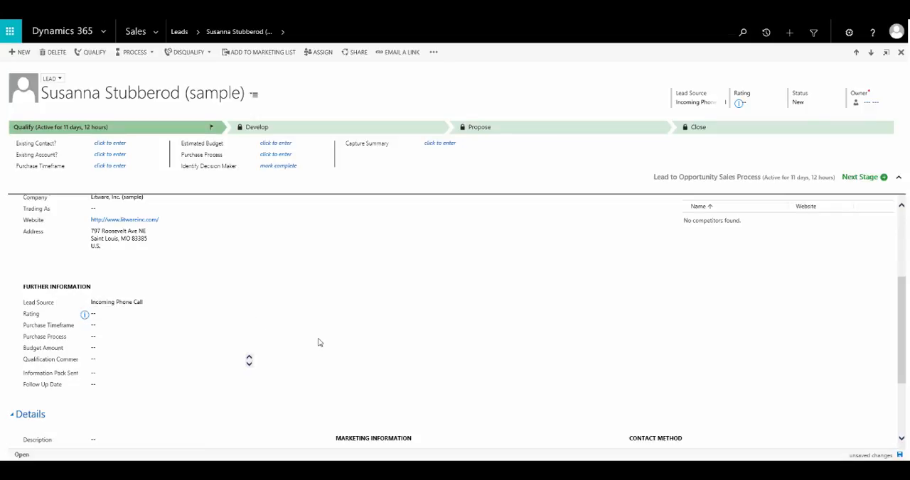
mouse_move(223, 334)
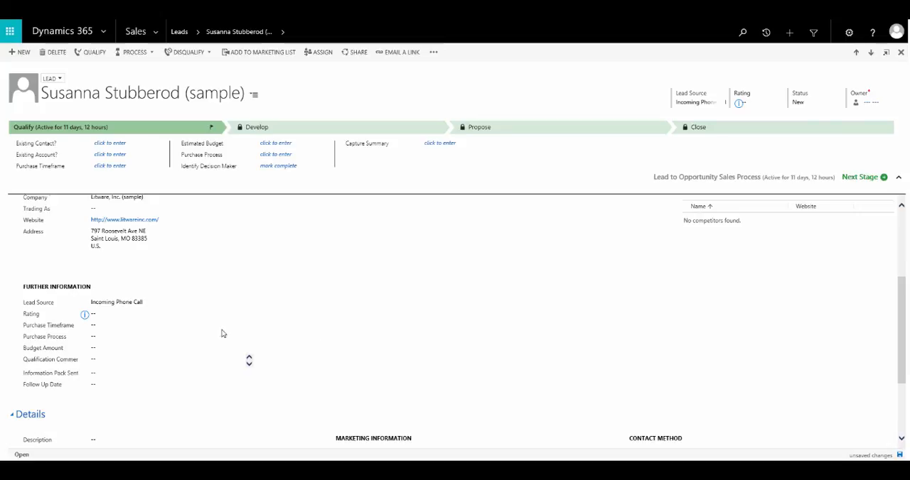
Show the Recommended Lead Rating popup advising a Hot rating for Susanna Stubberod.
click(84, 315)
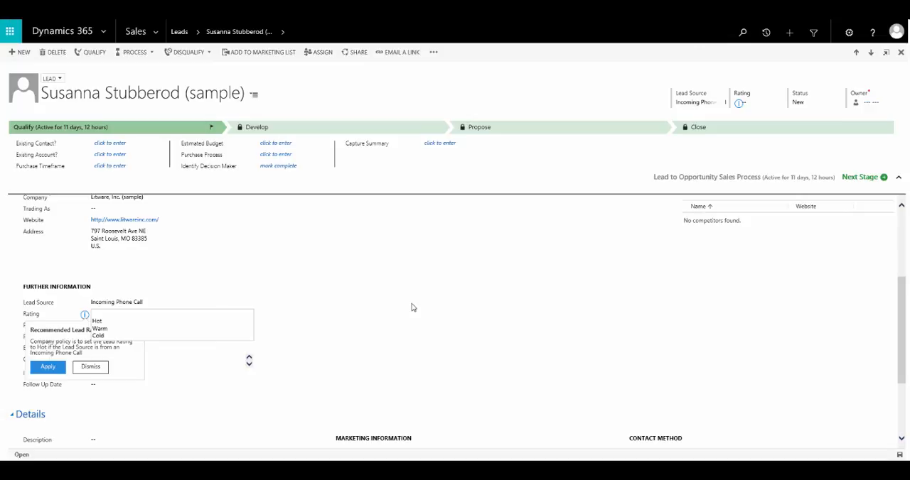
mouse_move(77, 396)
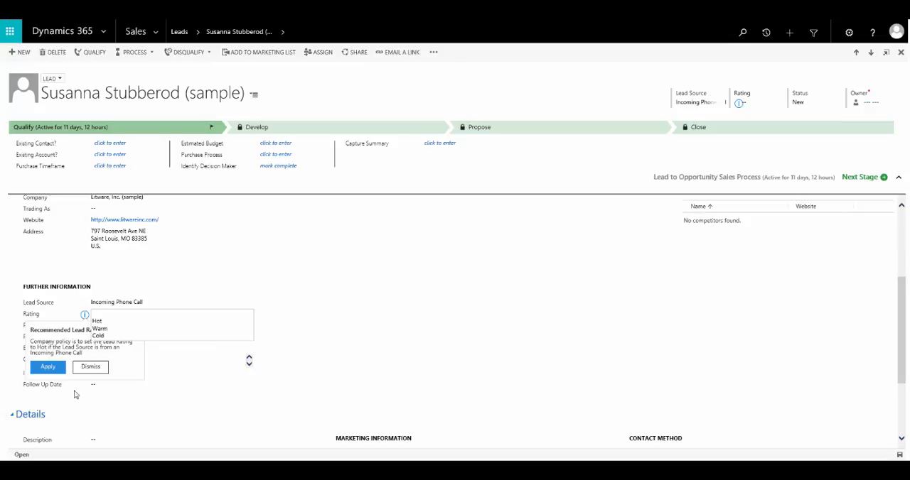